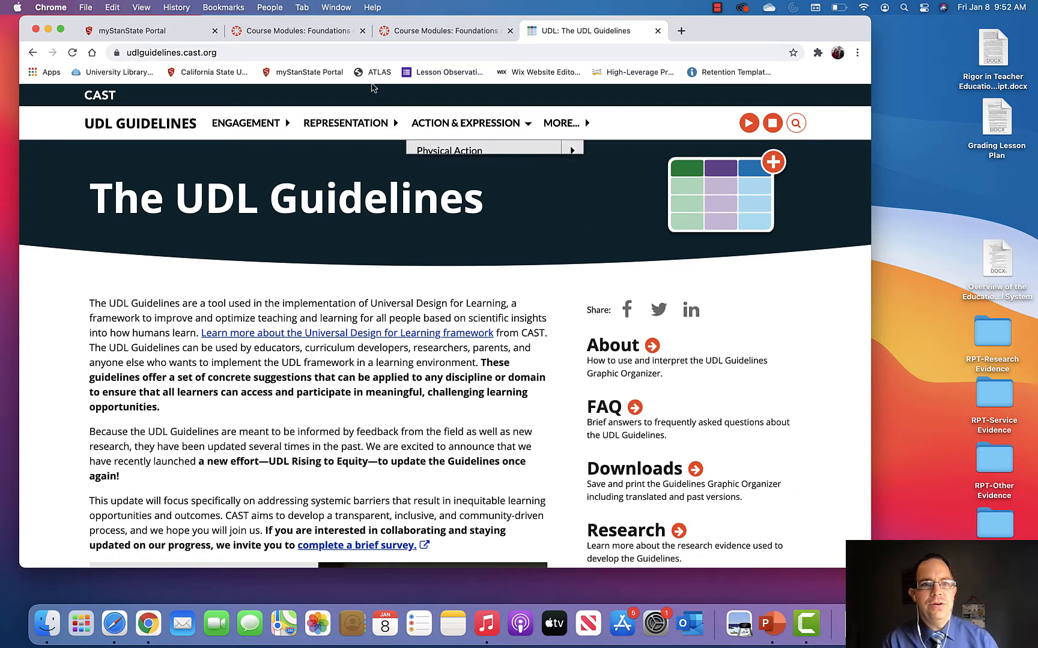
mouse_move(505, 287)
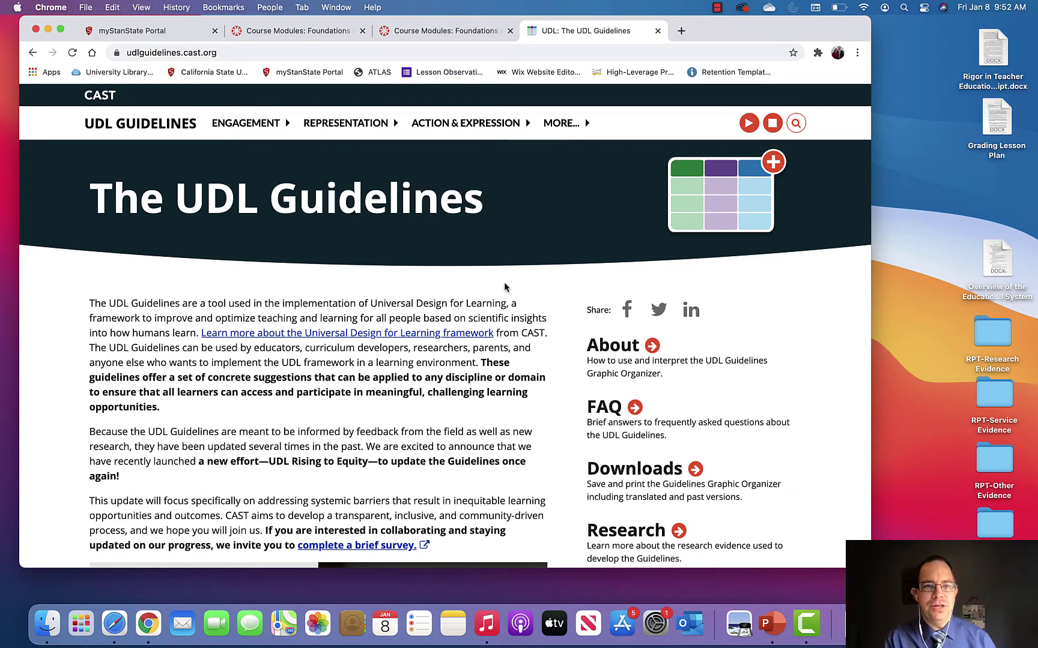
mouse_move(424, 245)
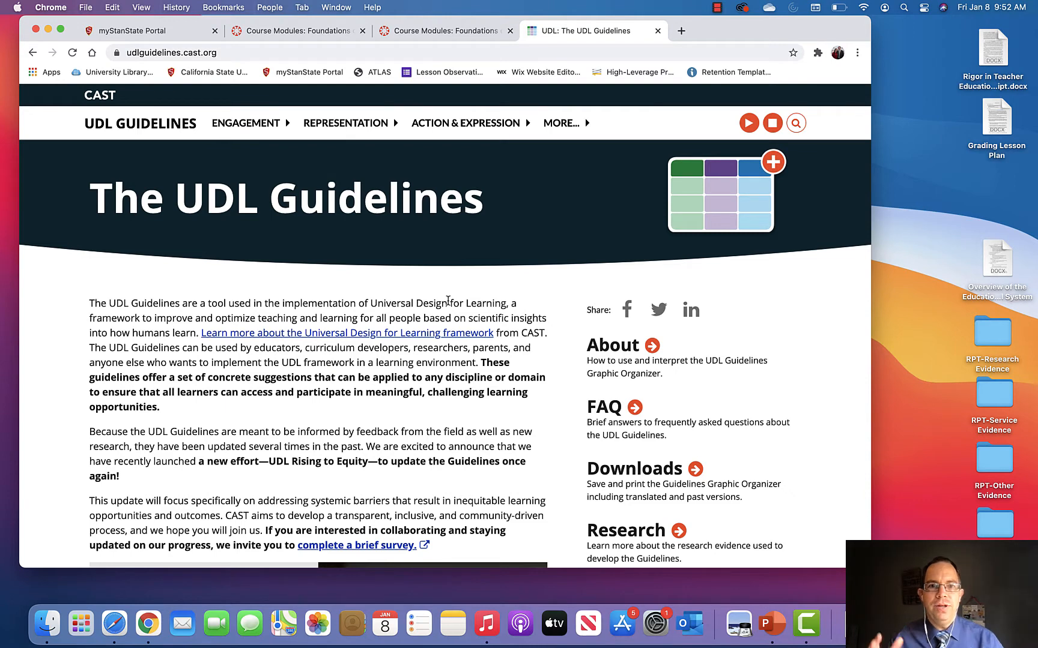
mouse_move(337, 354)
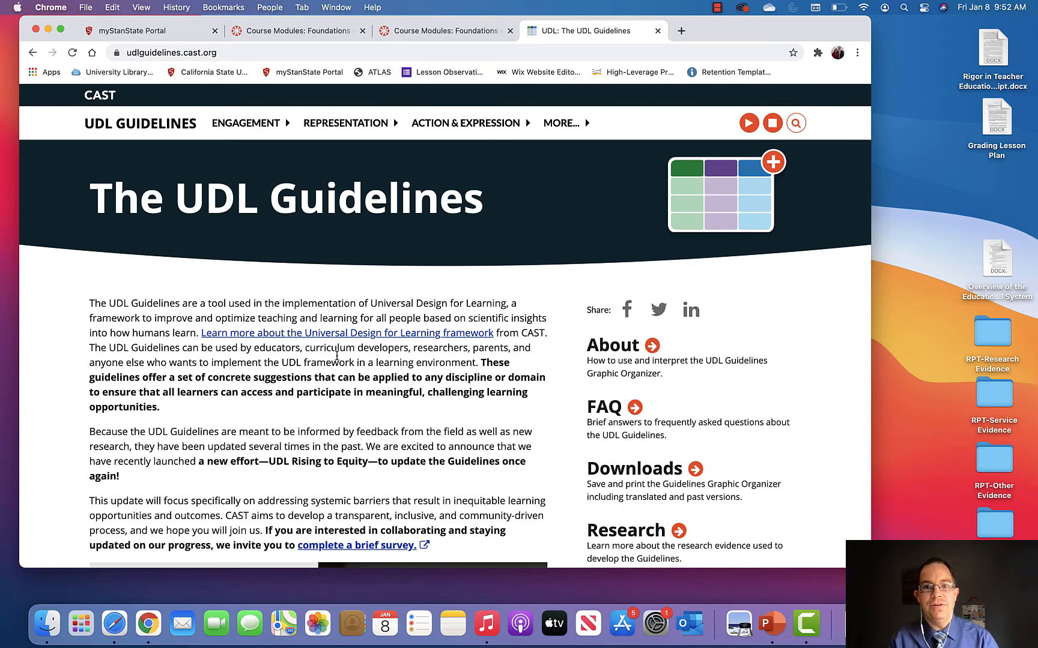
Scroll to the guidelines chart's Access and Build rows, from Recruiting Interest to Expression & Communication.
scroll(down, 3)
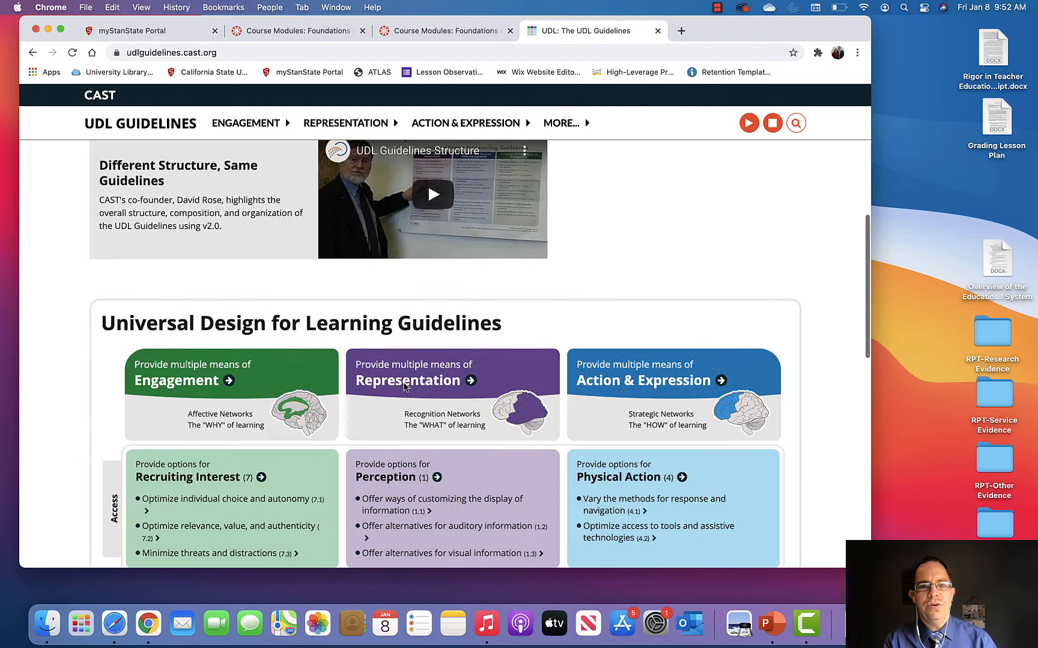
scroll(down, 3)
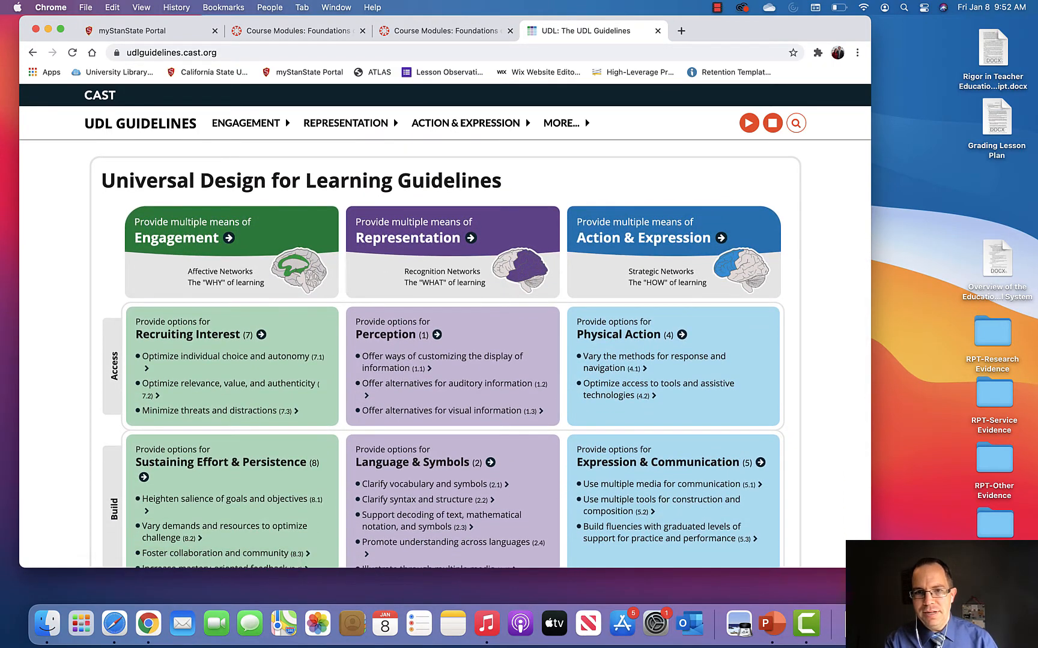
scroll(down, 3)
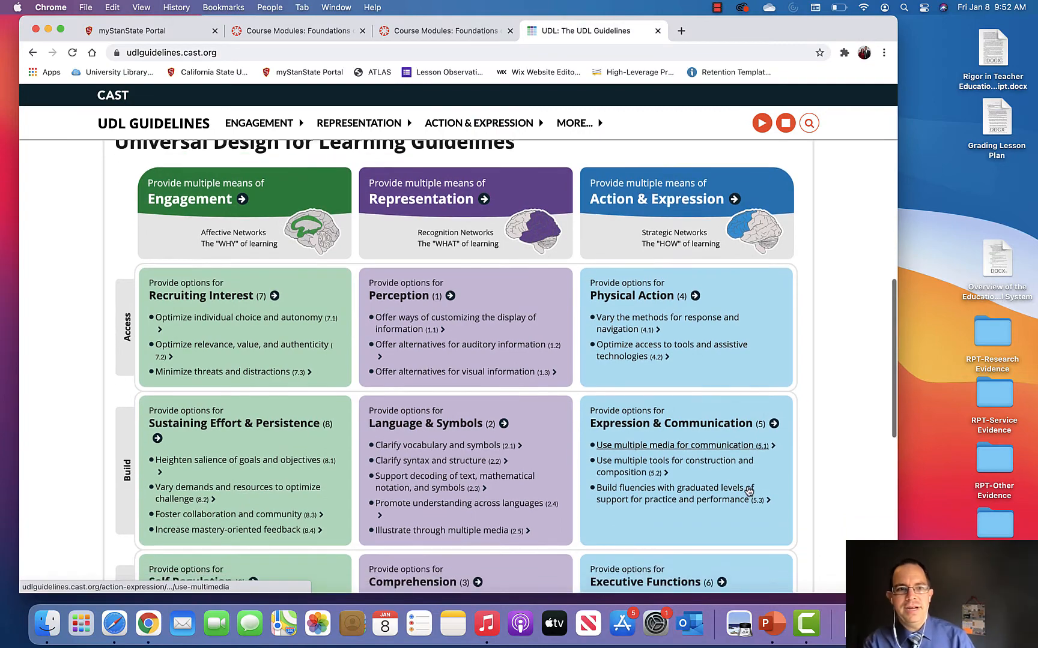
scroll(down, 3)
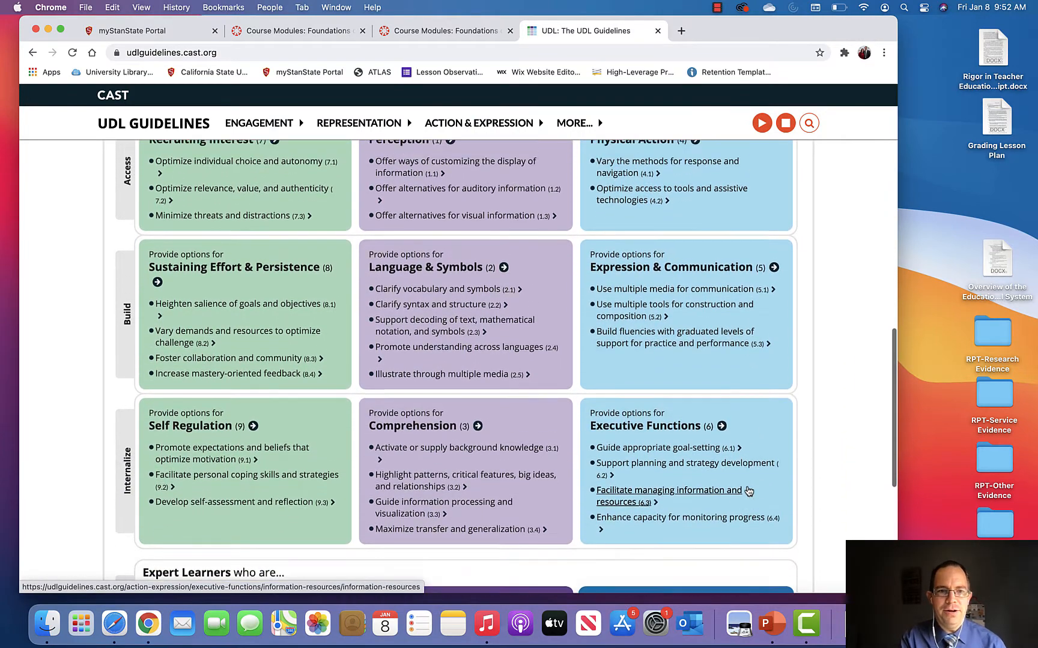
scroll(up, 3)
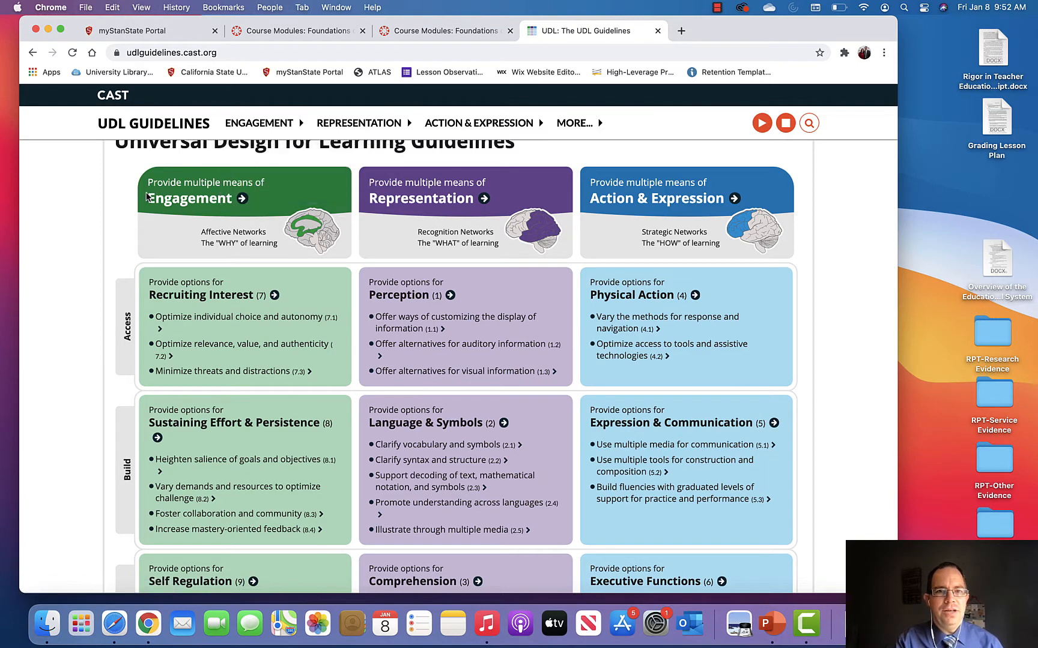
mouse_move(193, 200)
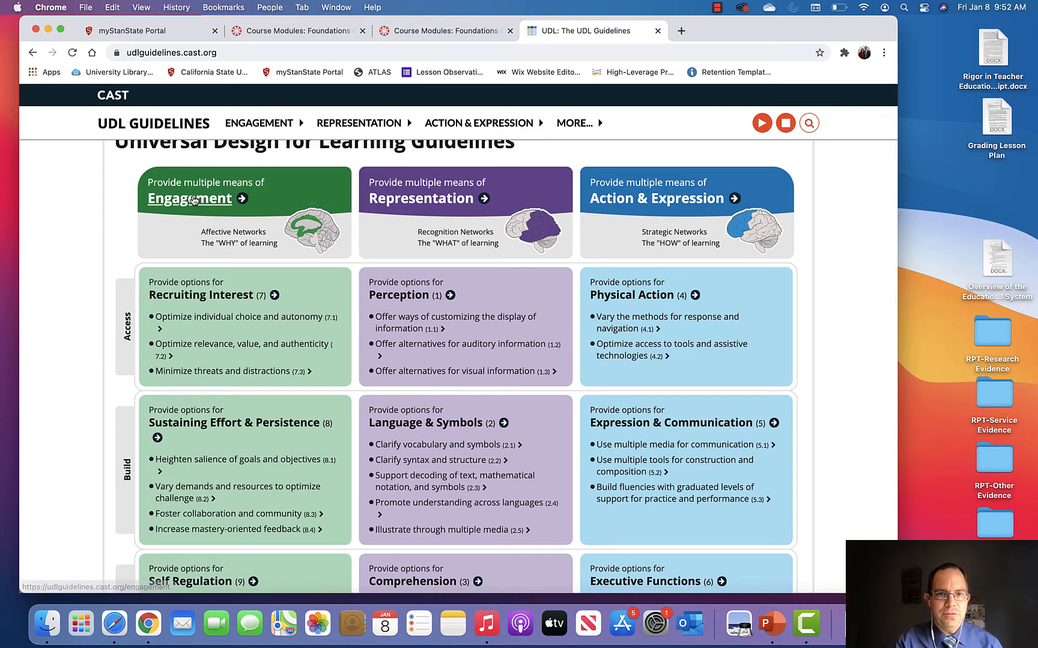
mouse_move(648, 204)
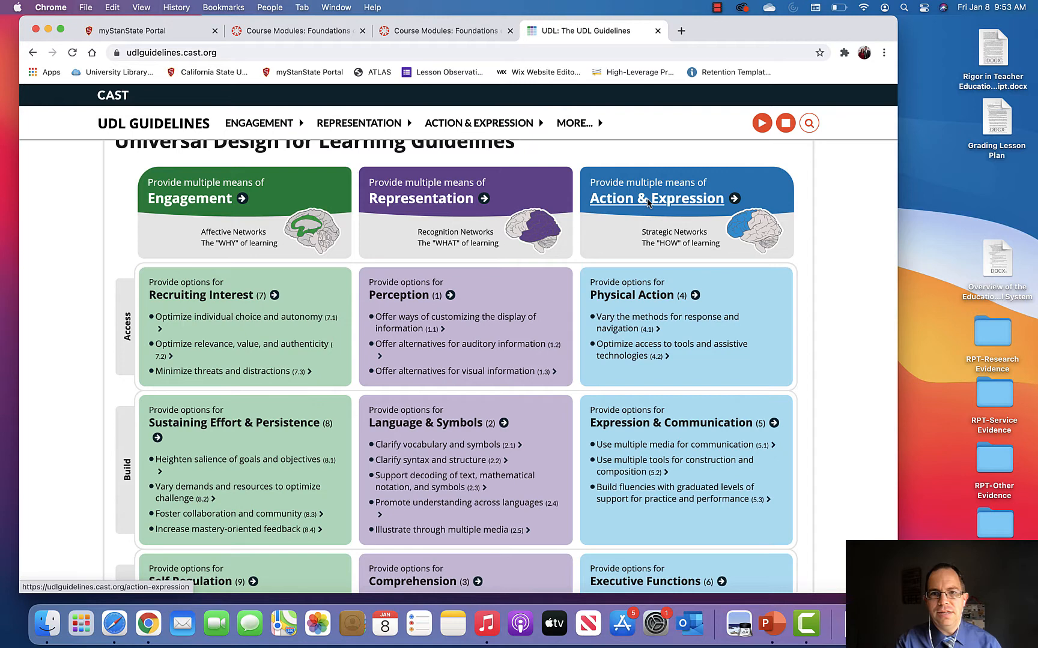
mouse_move(639, 246)
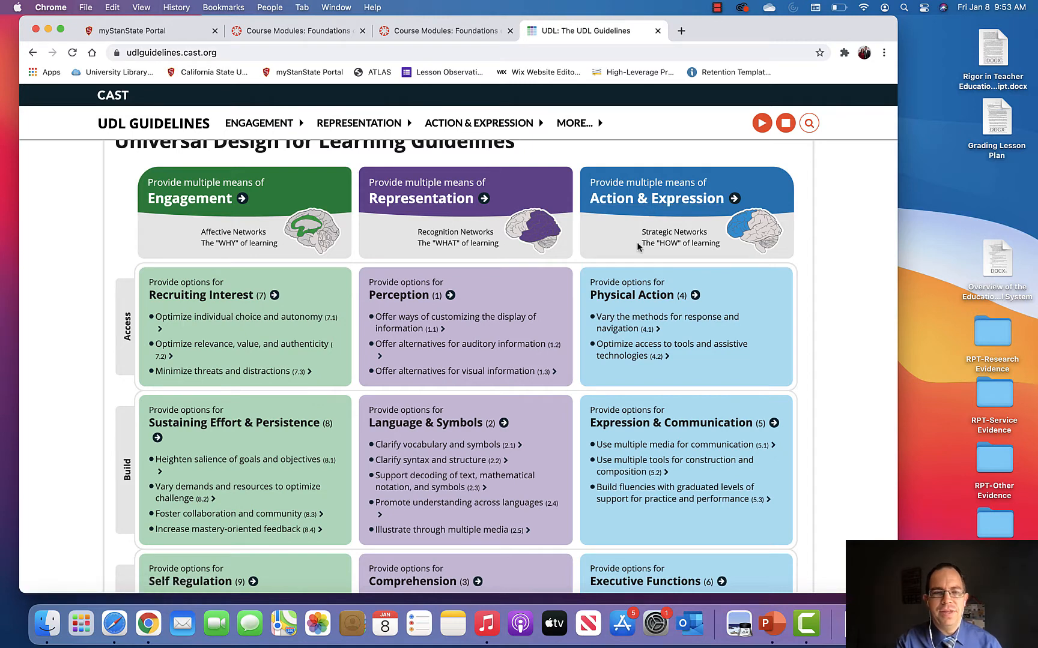
mouse_move(203, 198)
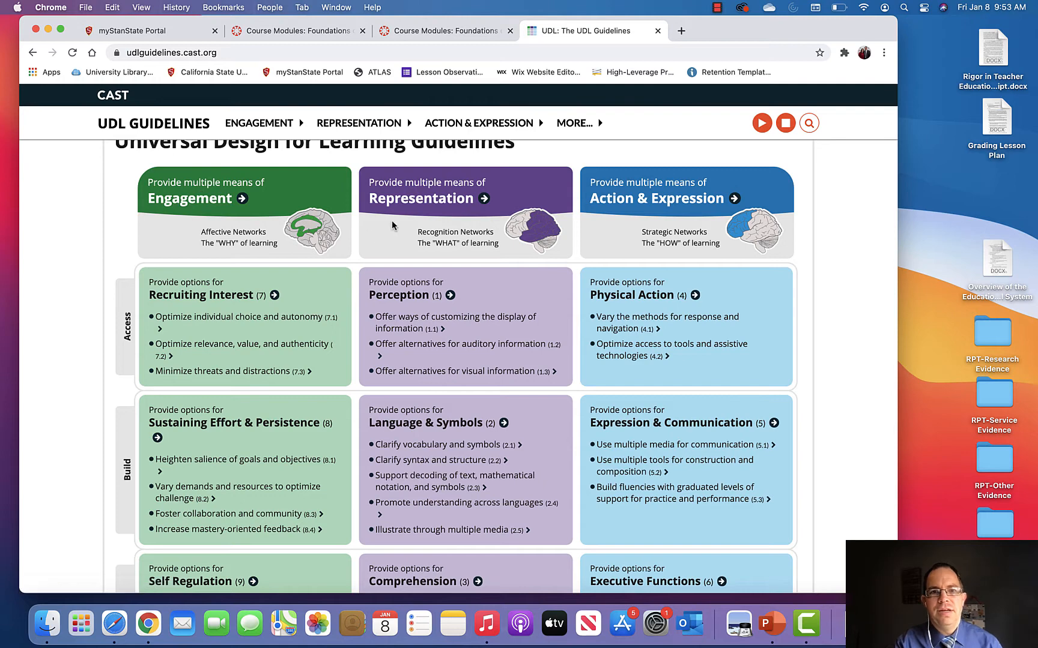
mouse_move(412, 203)
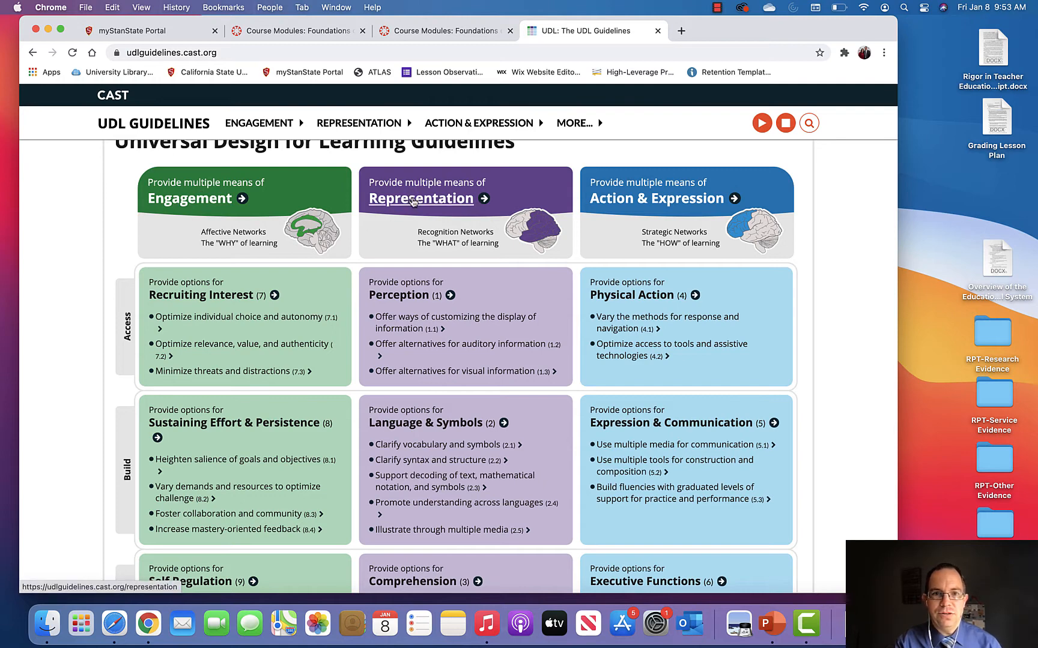
mouse_move(633, 207)
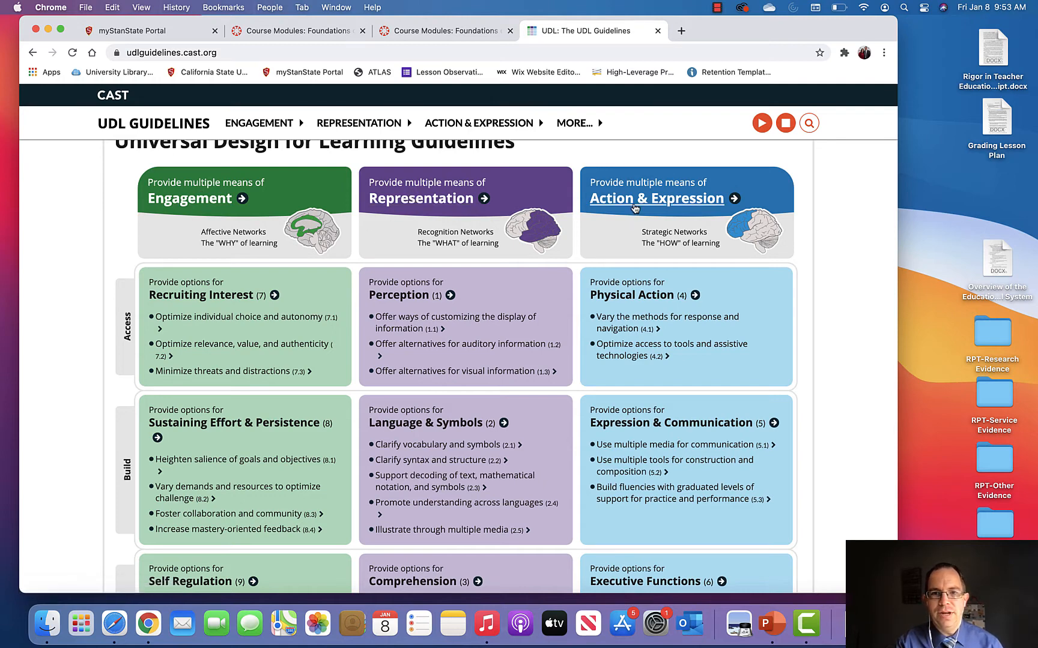
mouse_move(635, 208)
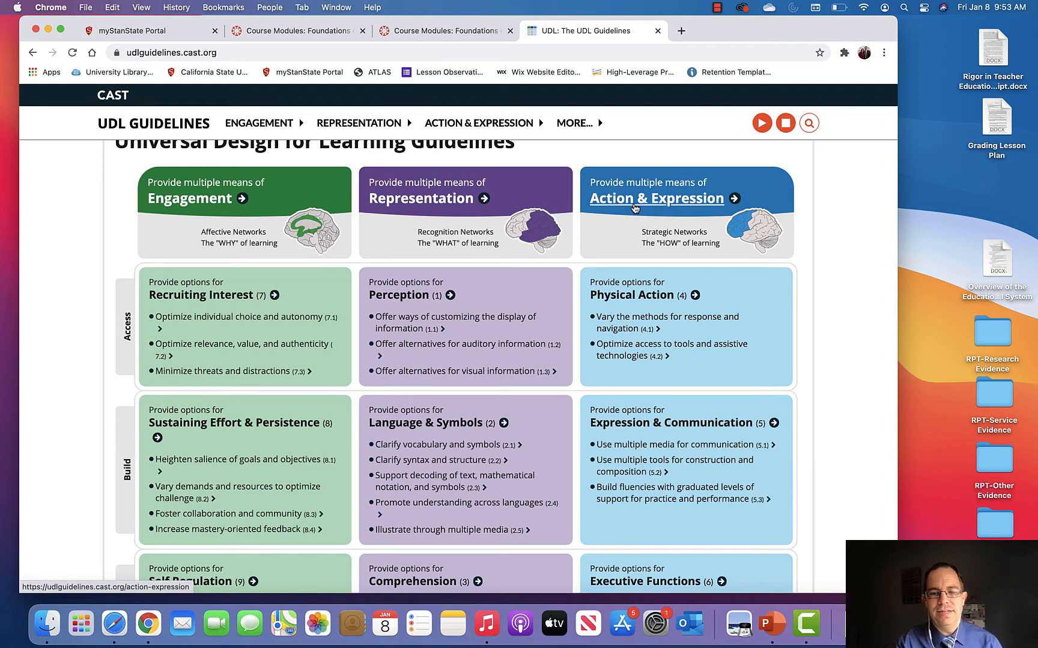
mouse_move(644, 198)
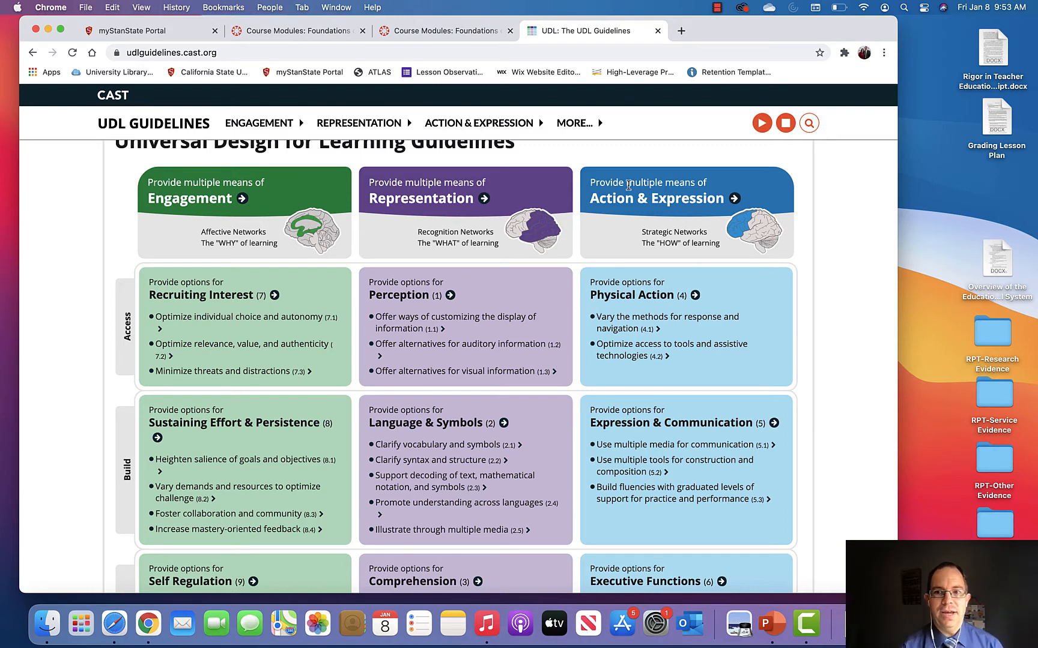
mouse_move(563, 294)
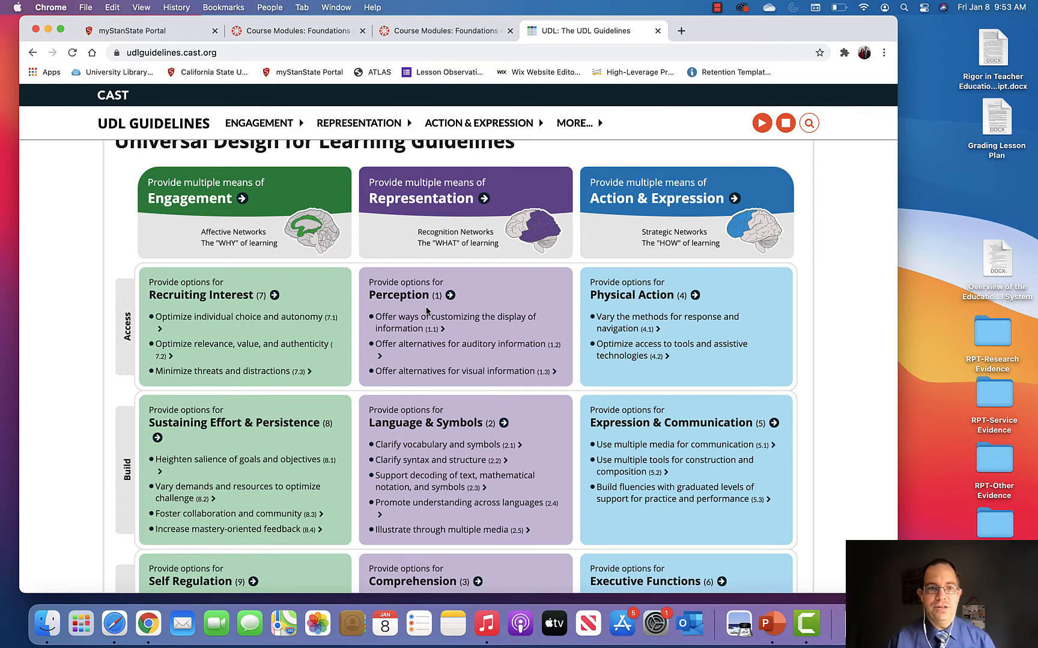
mouse_move(420, 348)
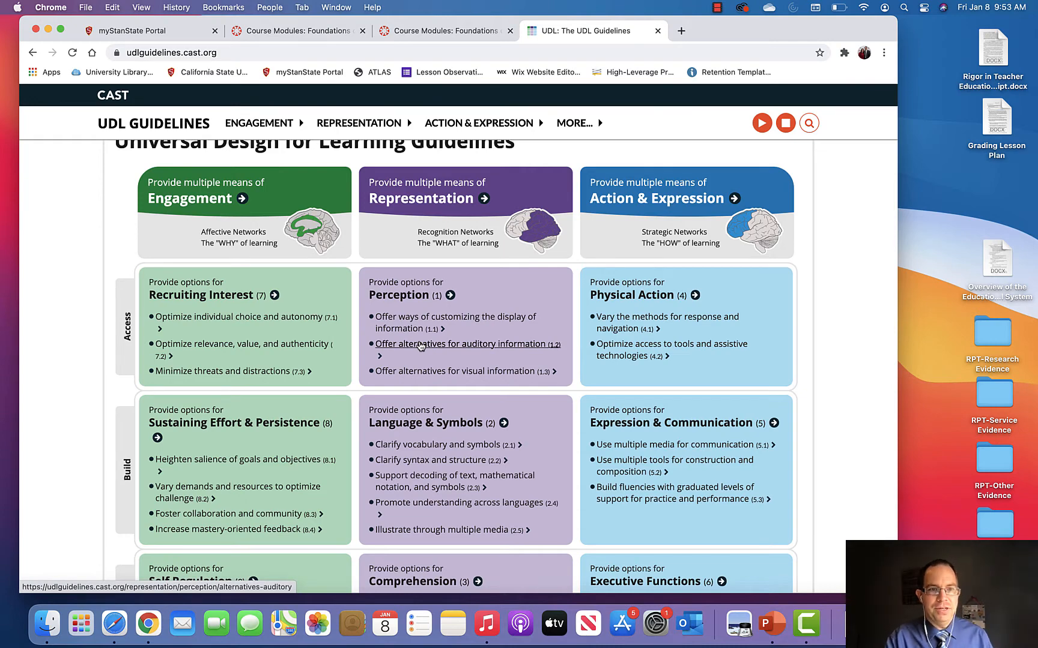
mouse_move(471, 373)
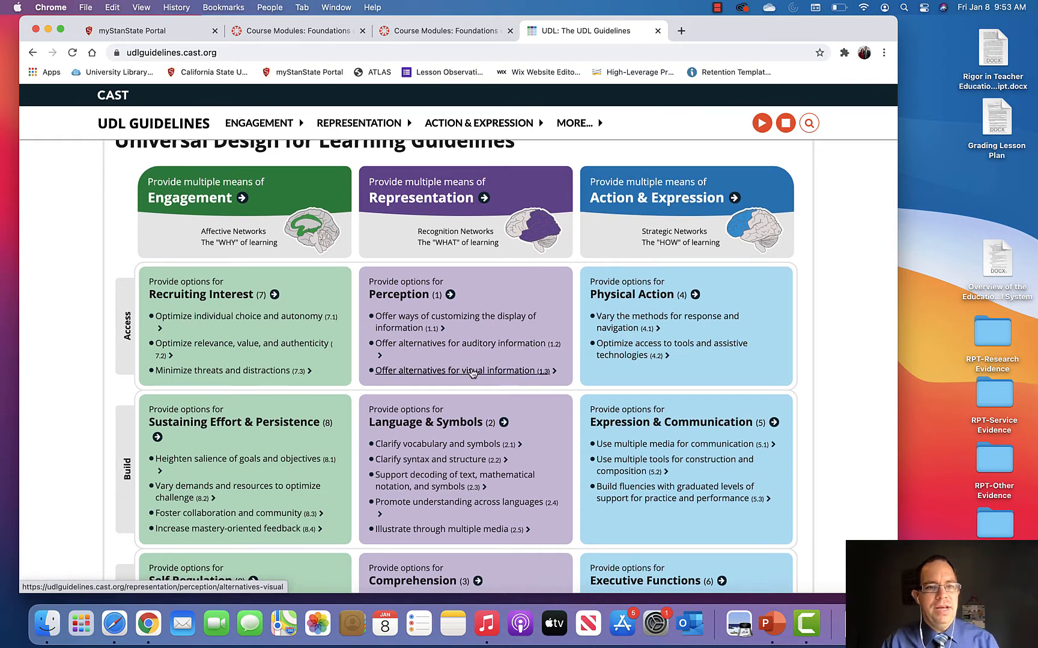
scroll(down, 3)
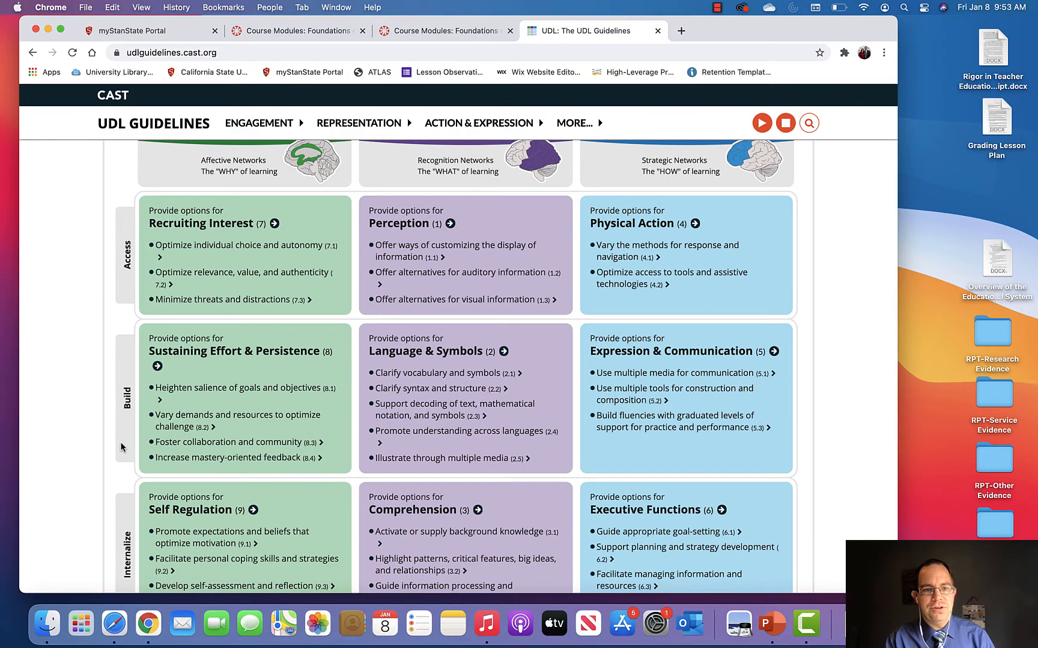
scroll(down, 3)
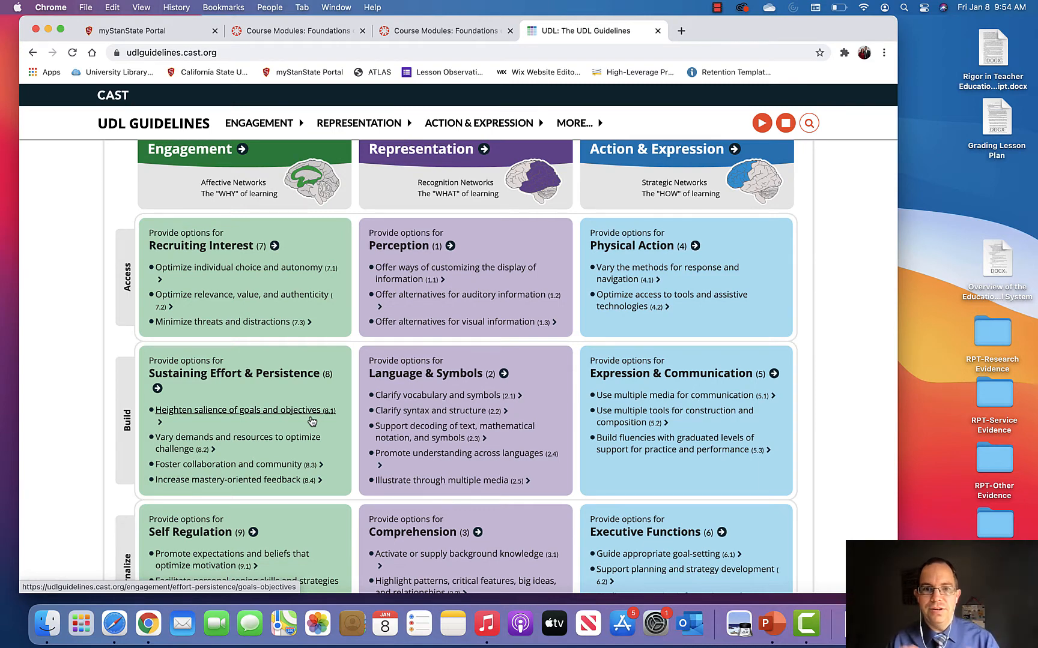
scroll(down, 3)
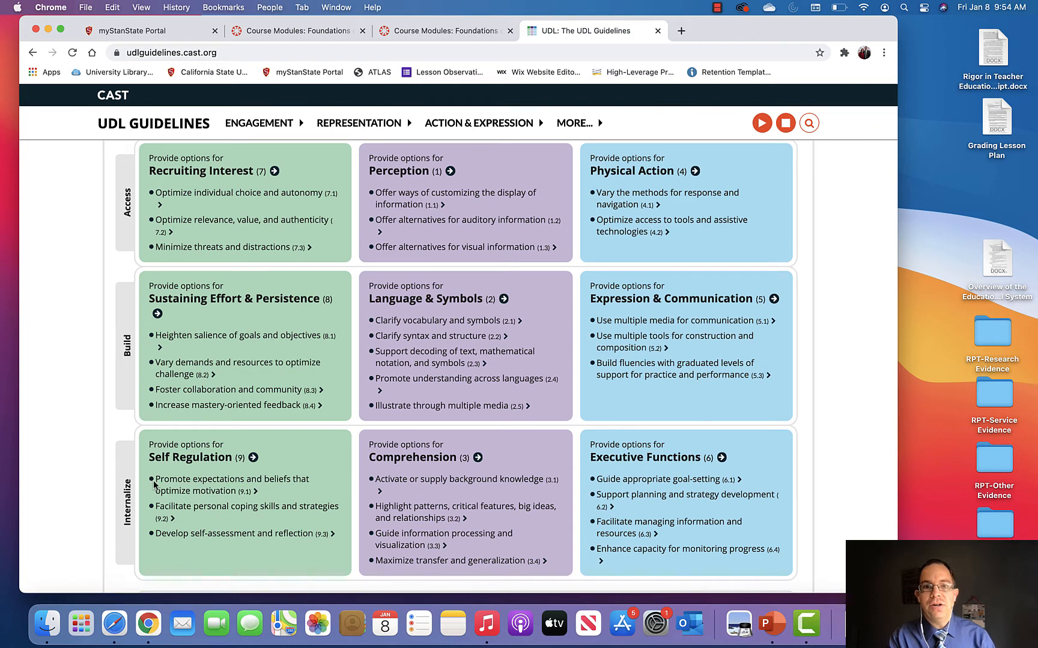
scroll(down, 3)
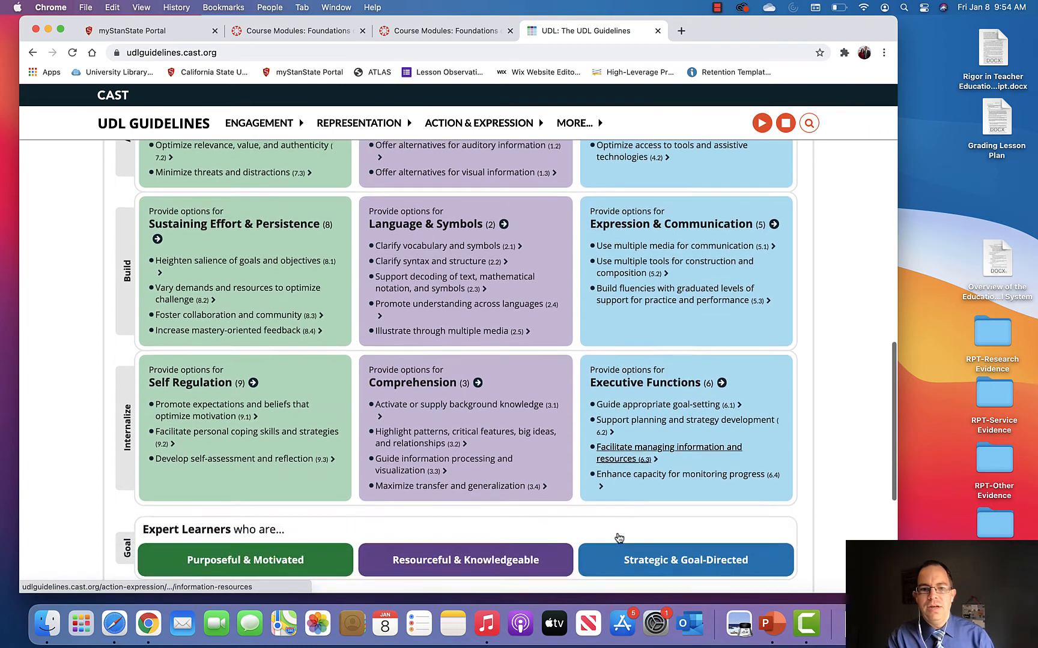
scroll(down, 3)
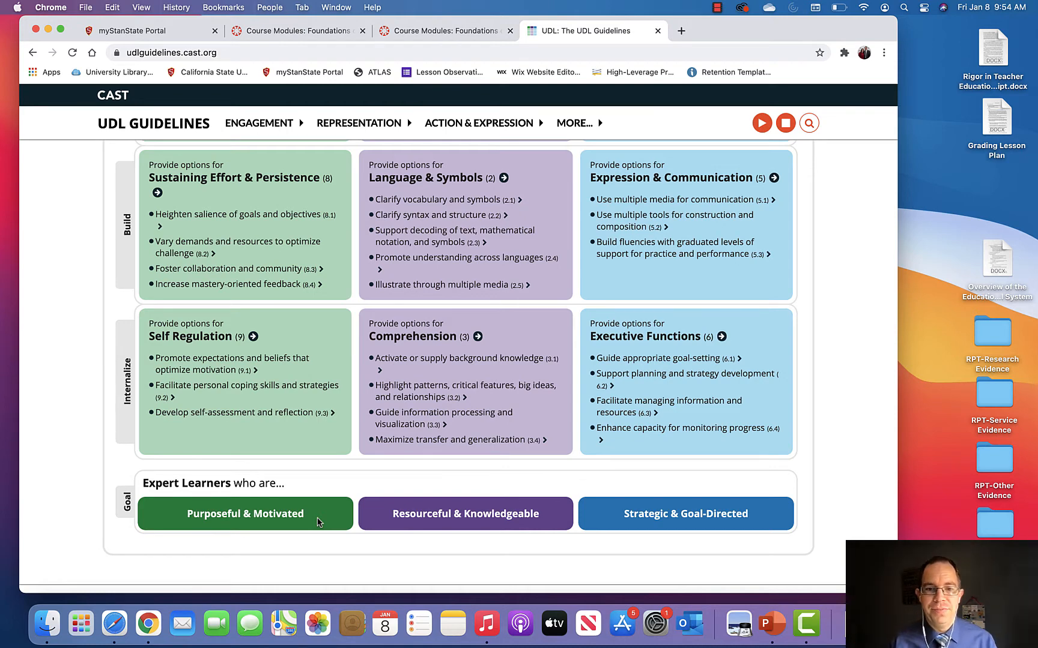
mouse_move(535, 509)
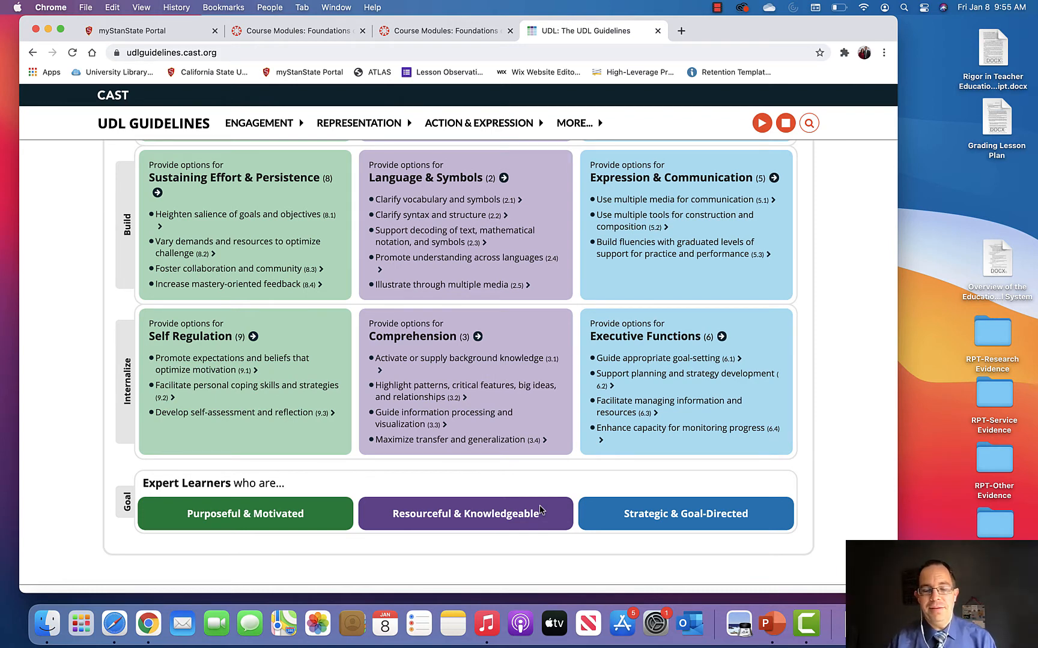
mouse_move(732, 506)
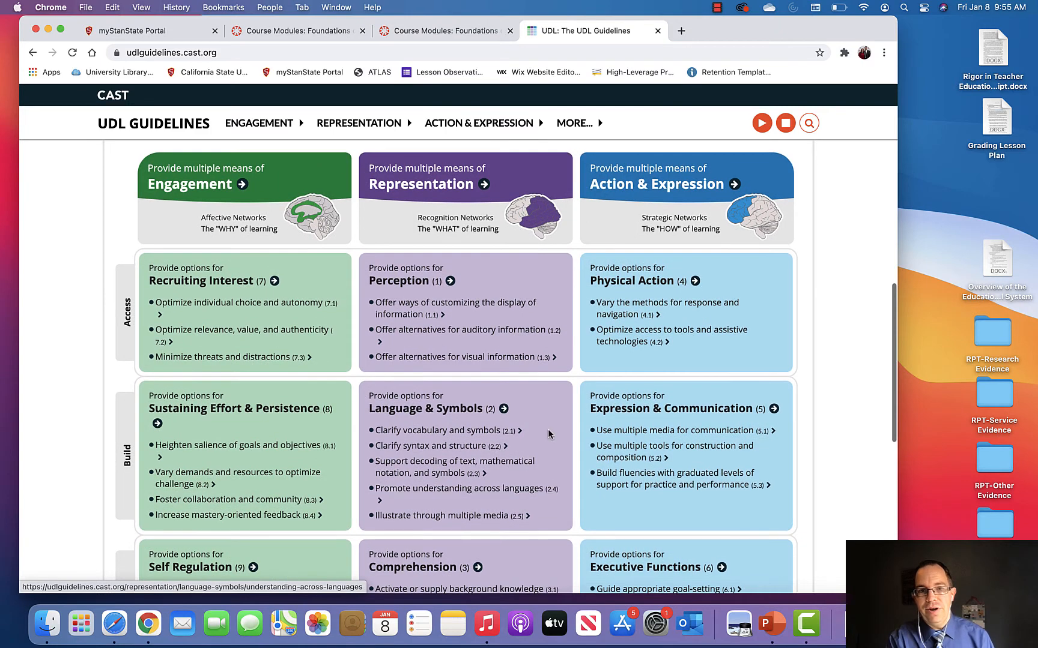
mouse_move(413, 326)
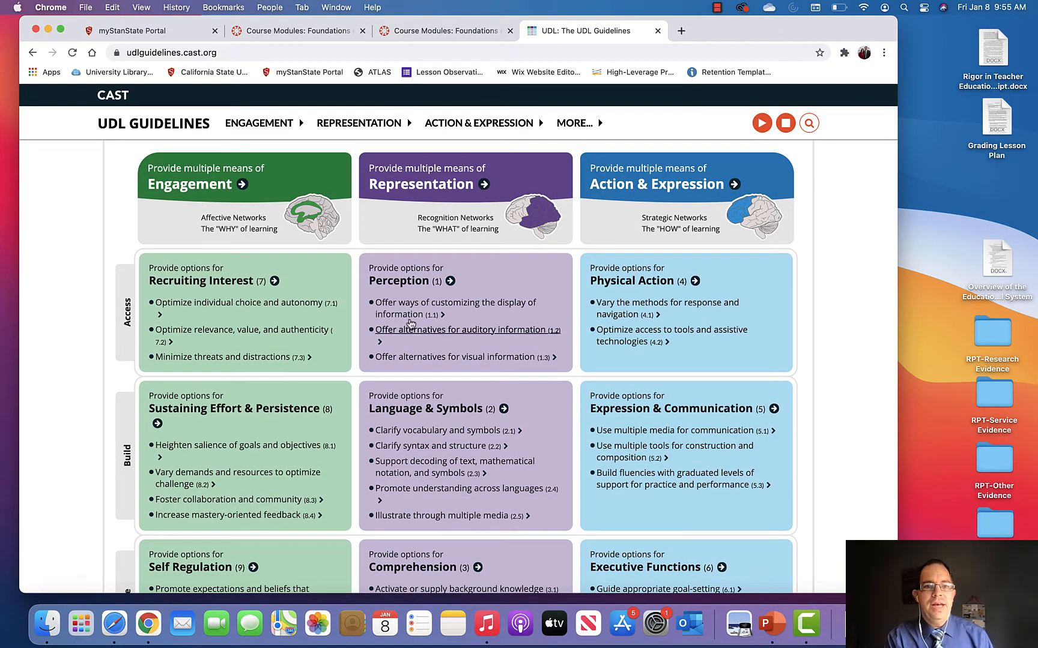
mouse_move(413, 302)
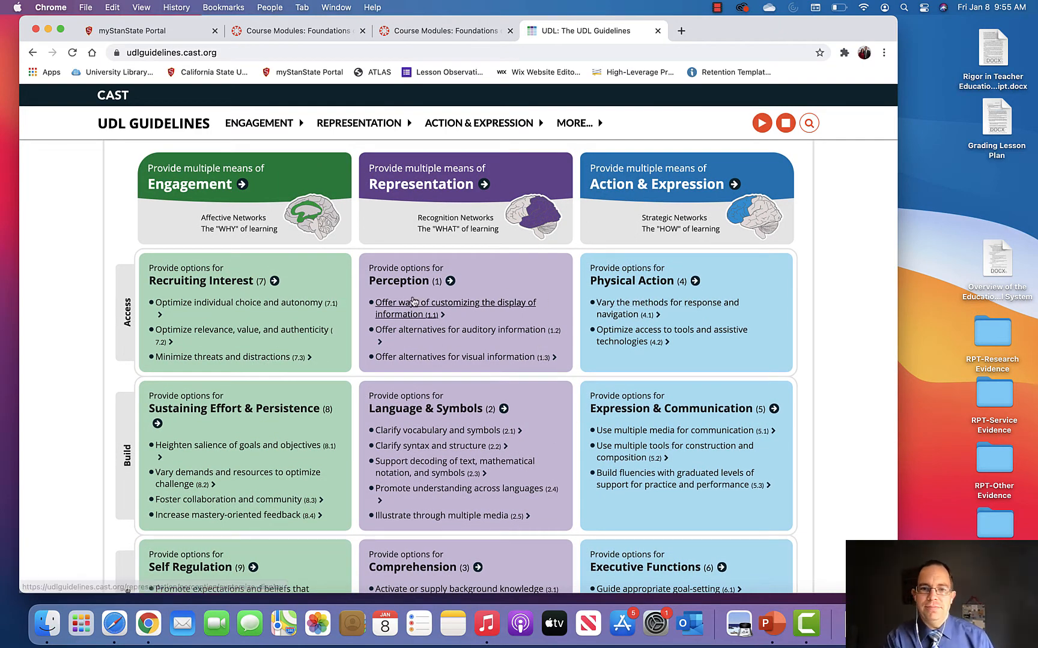
mouse_move(846, 296)
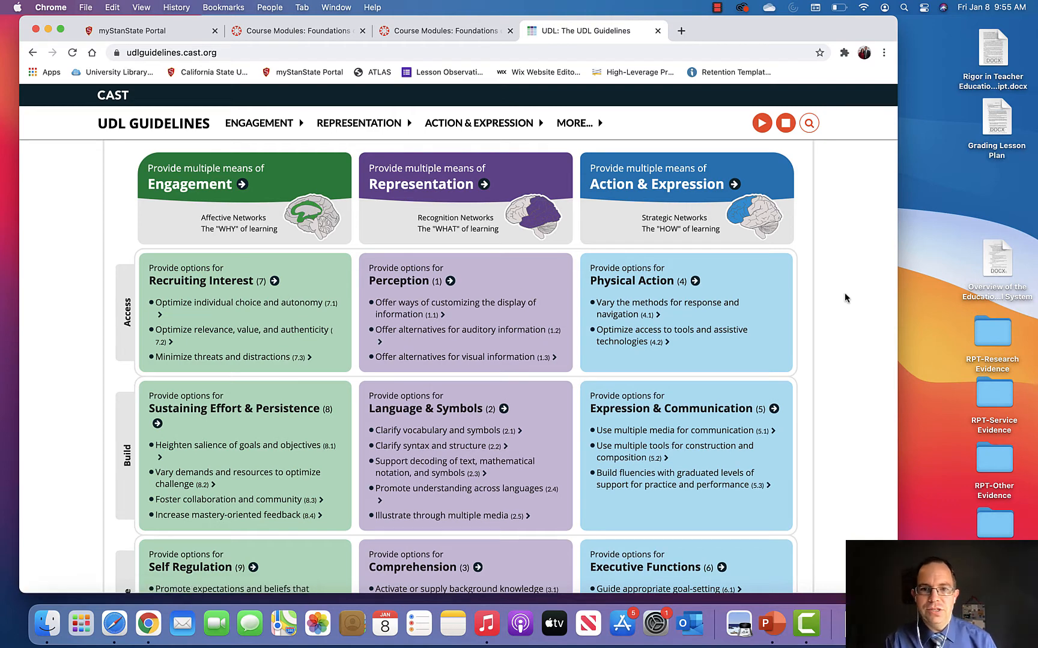
mouse_move(252, 252)
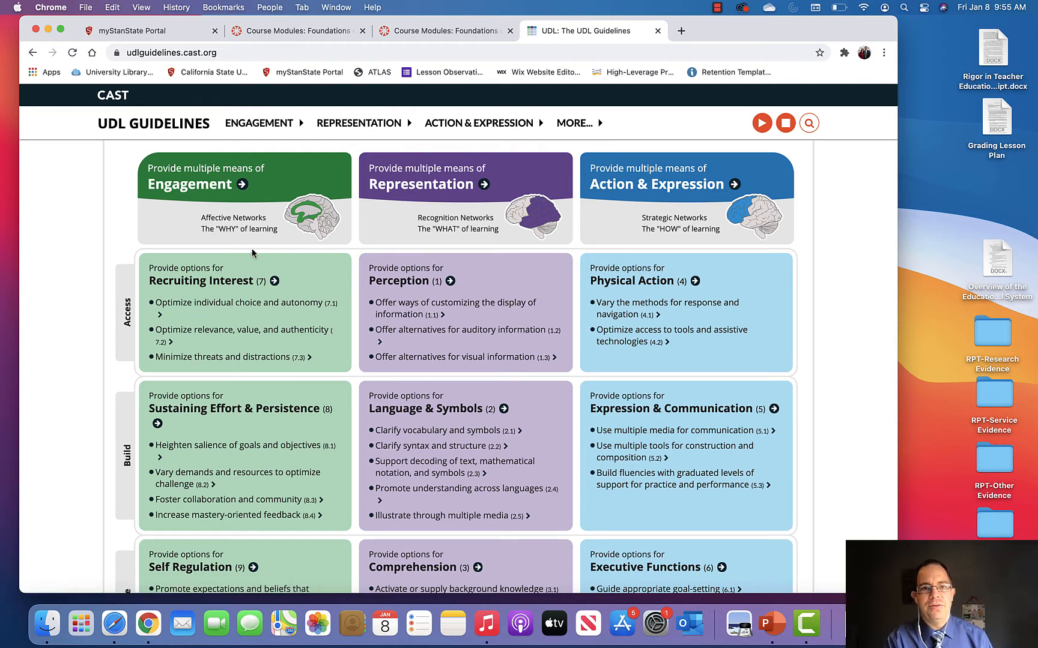
mouse_move(248, 323)
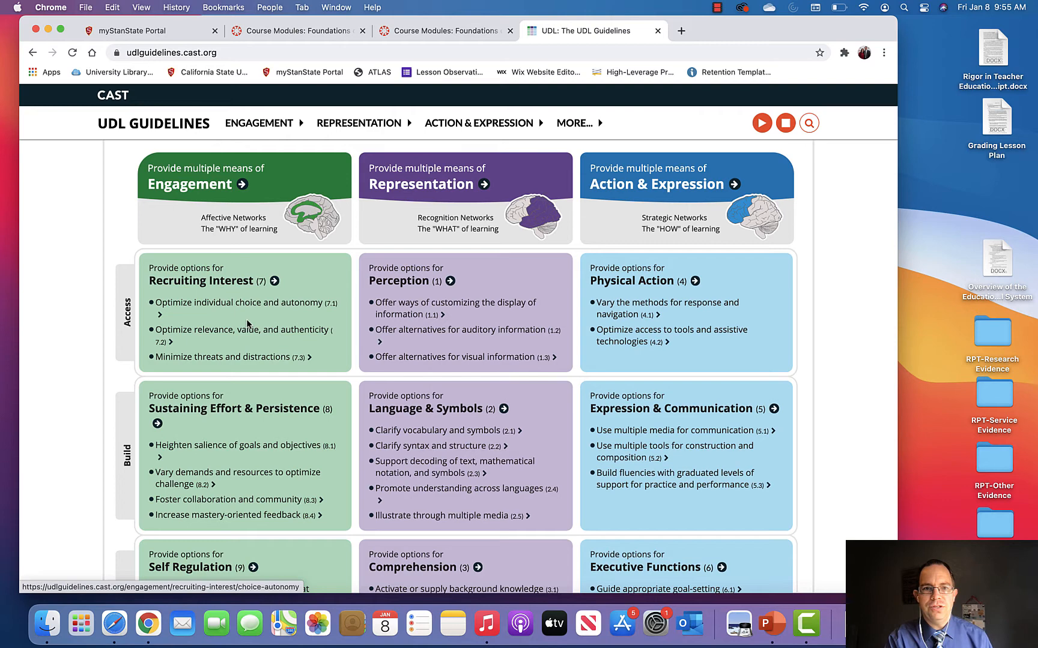
Open Recruiting Interest and scroll to checkpoints 7.1 choice, 7.2 relevance, 7.3 minimizing threats.
click(200, 281)
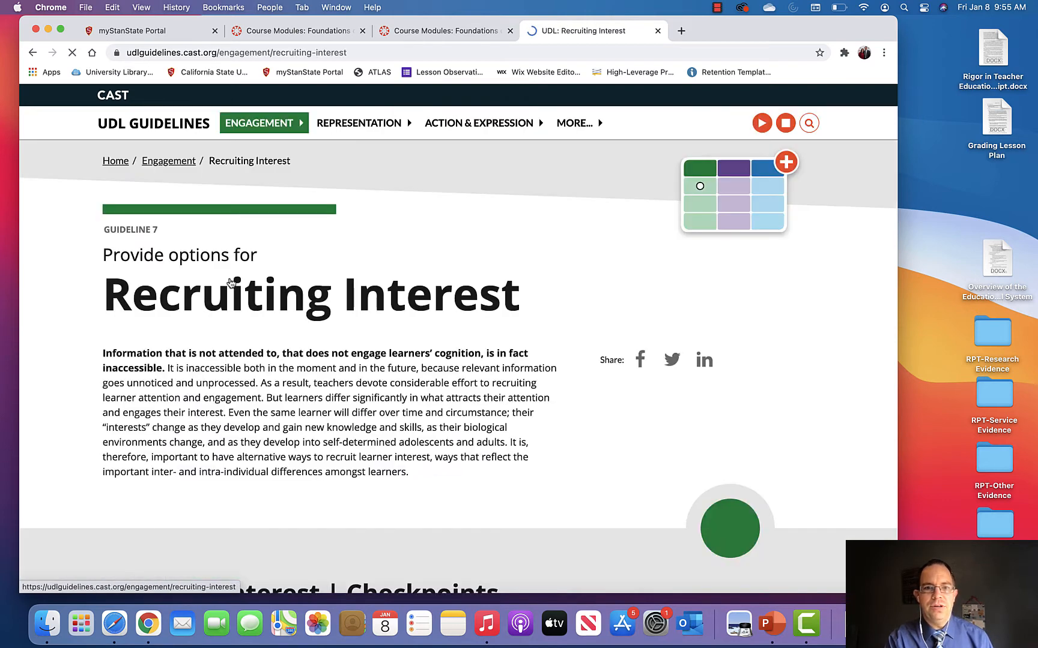
scroll(down, 3)
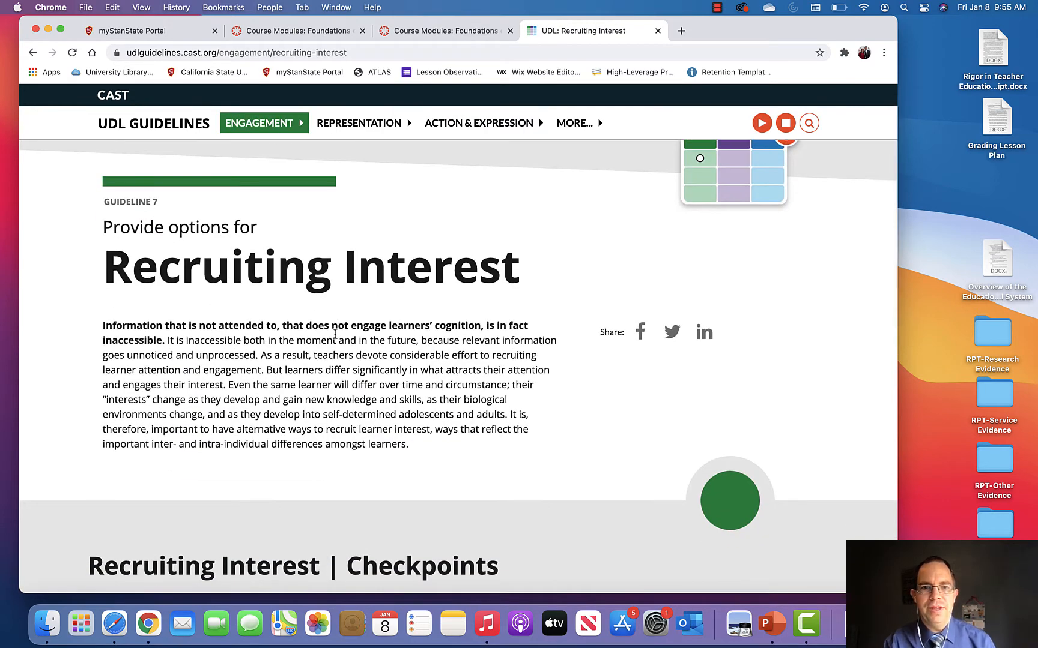
mouse_move(300, 351)
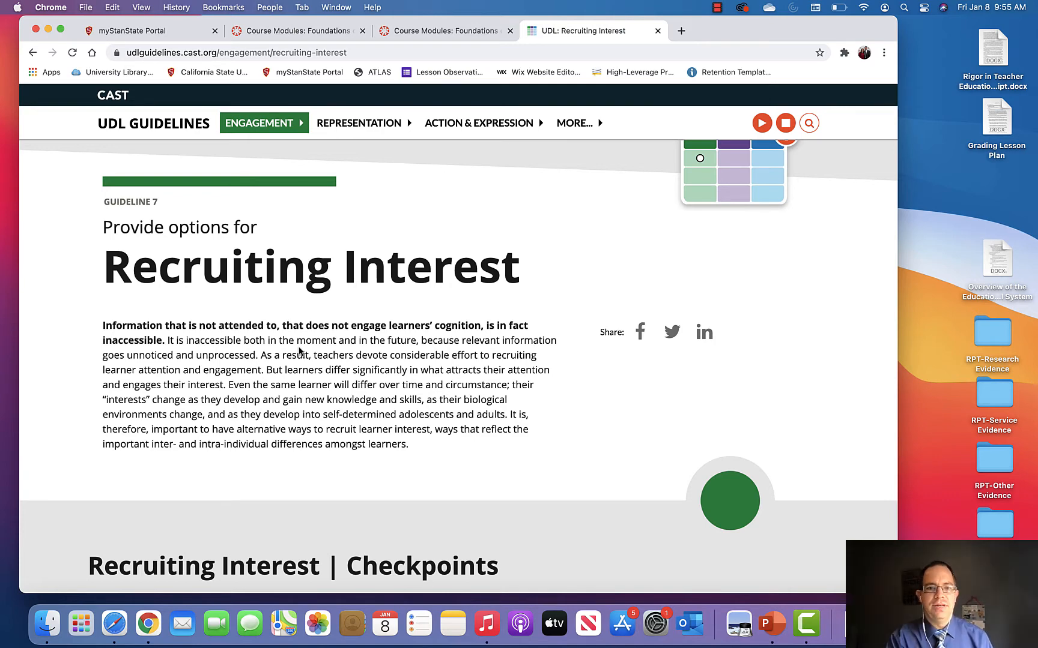
scroll(down, 3)
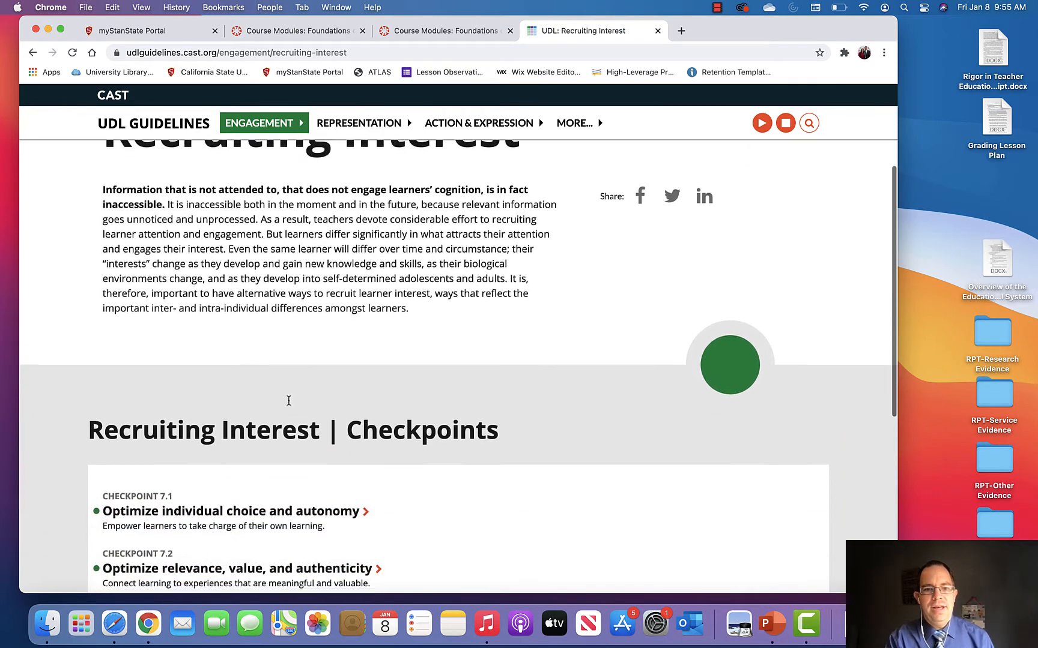
scroll(down, 3)
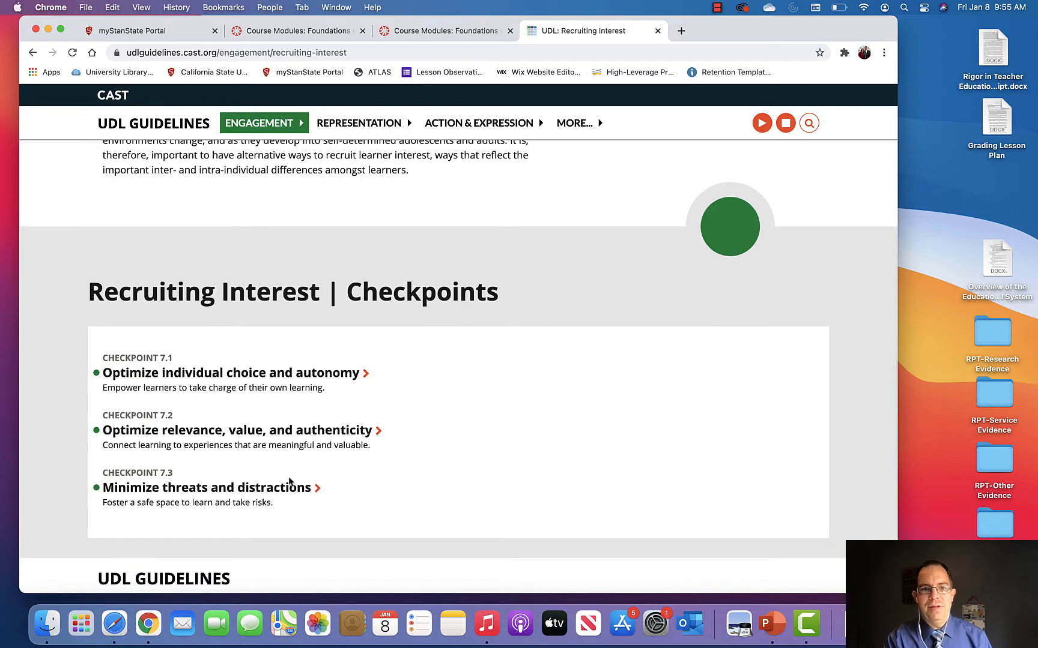
mouse_move(280, 379)
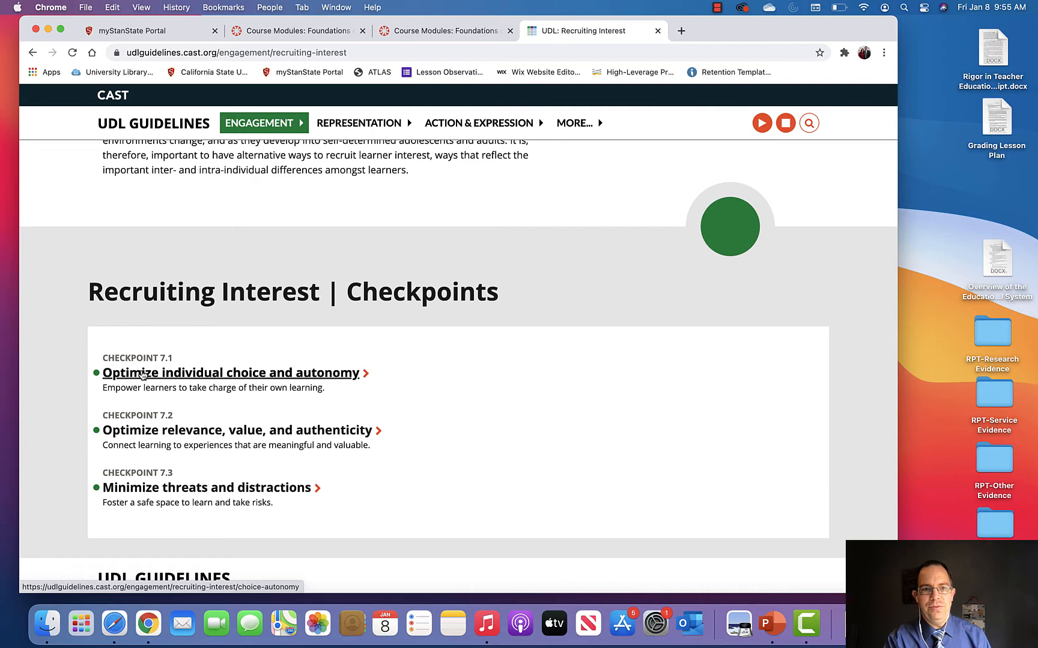
mouse_move(291, 382)
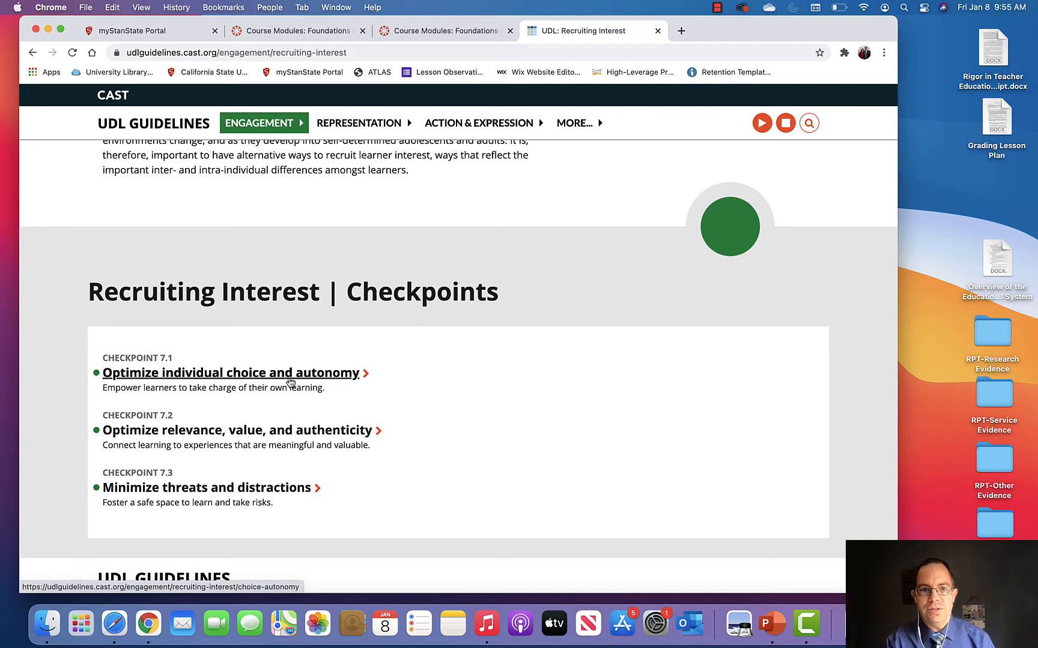
click(231, 373)
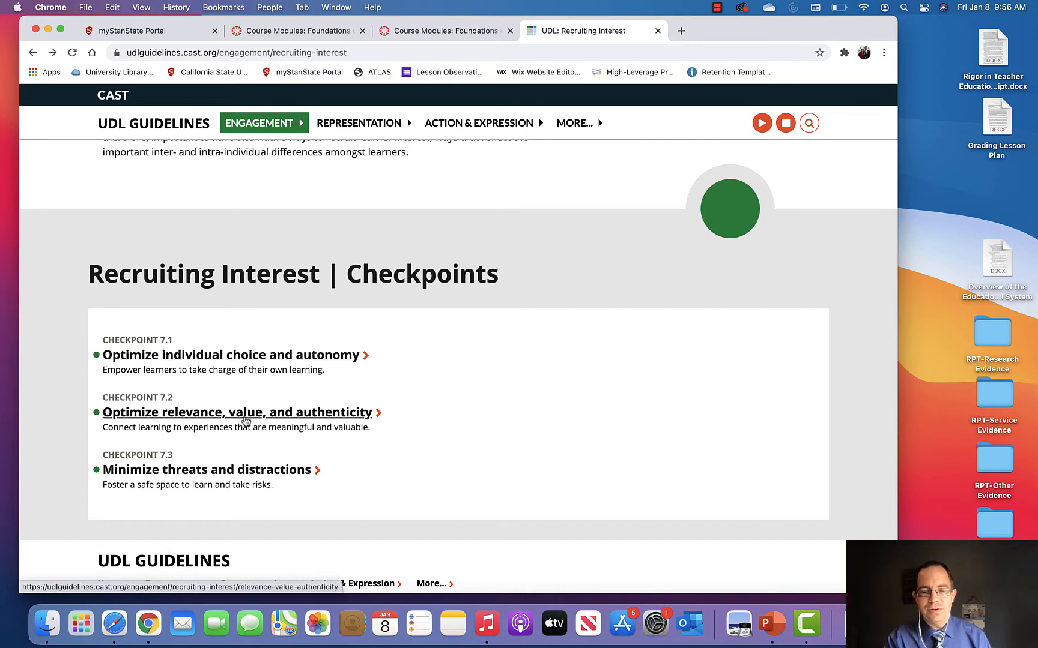
mouse_move(215, 238)
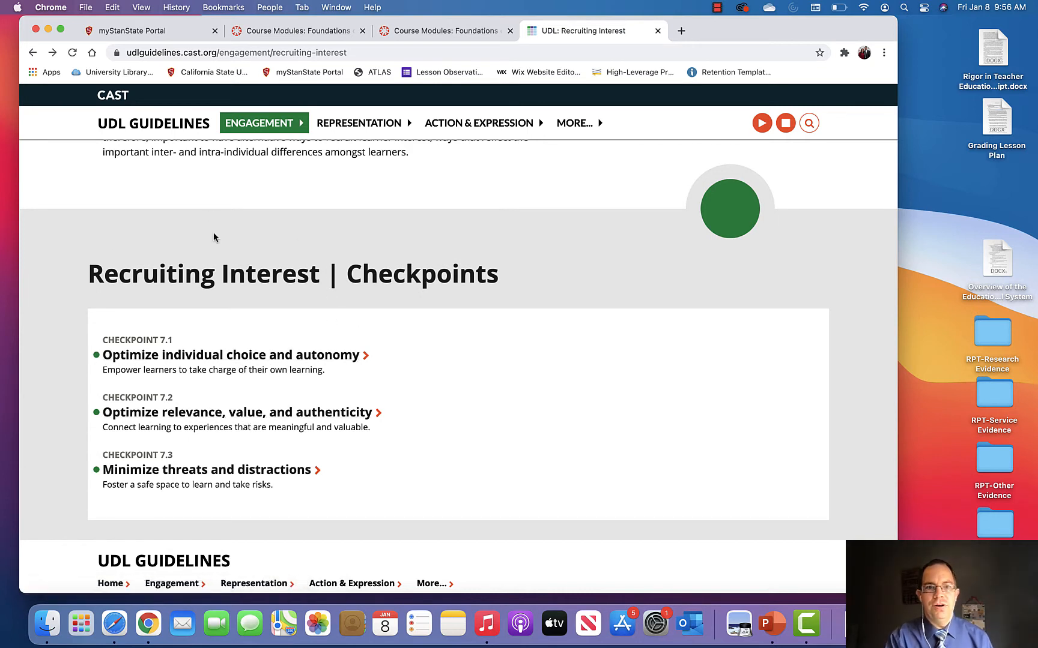
mouse_move(218, 415)
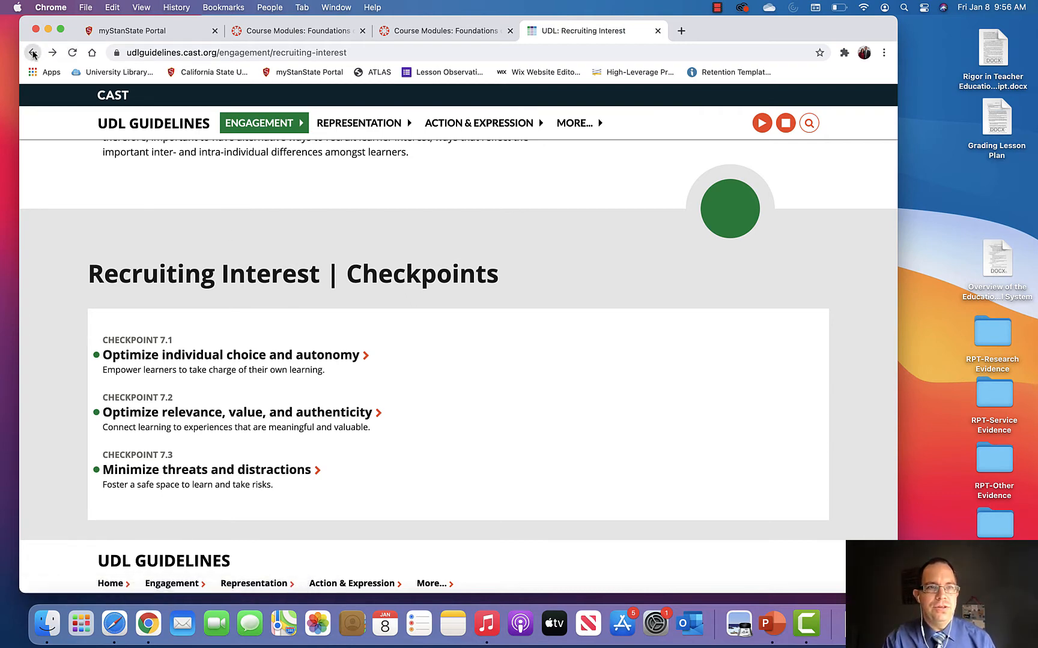
Go back to the main chart showing the Access and Build rows.
click(32, 51)
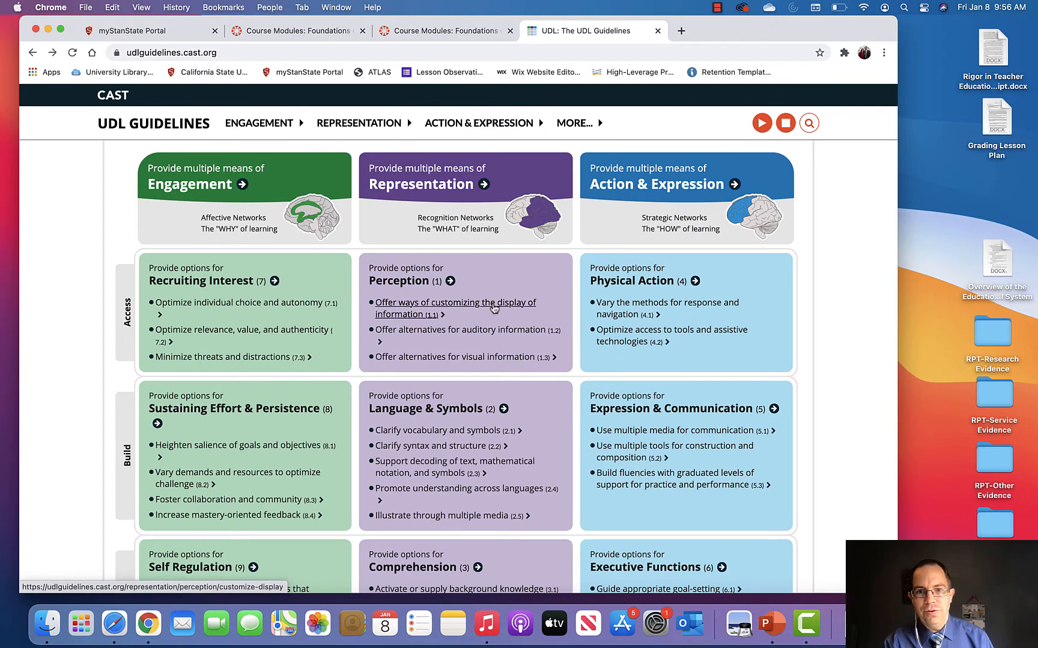
mouse_move(690, 321)
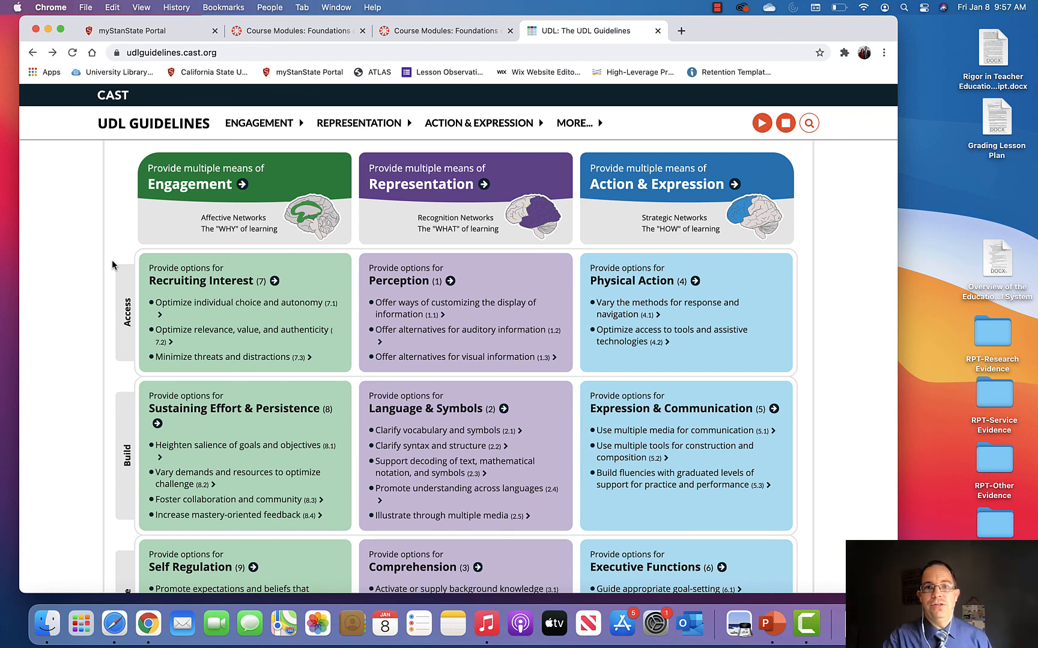
mouse_move(169, 235)
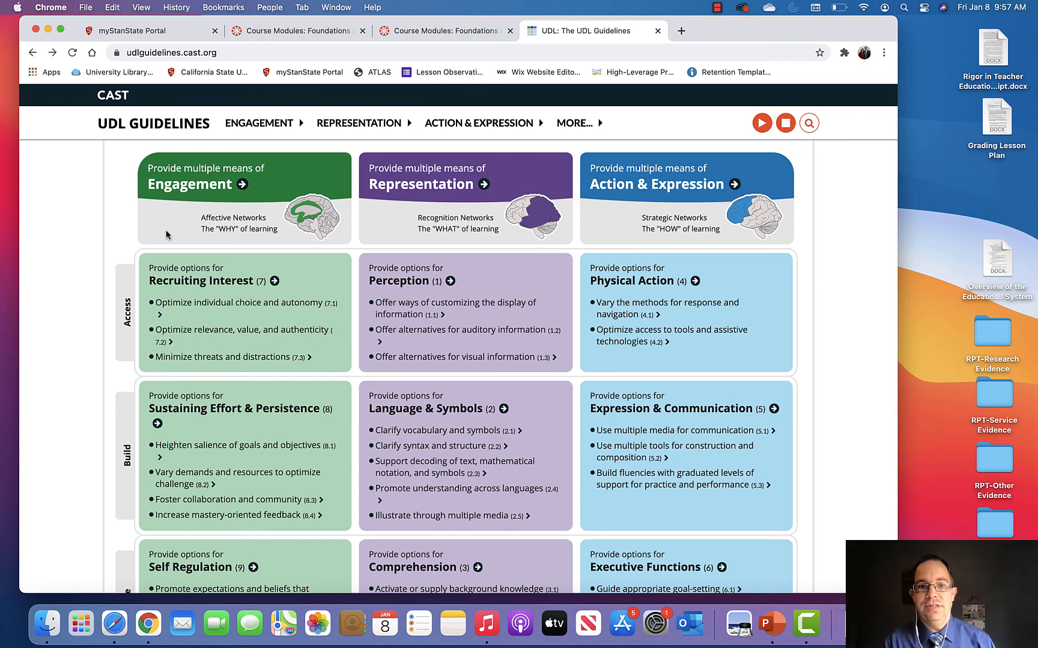